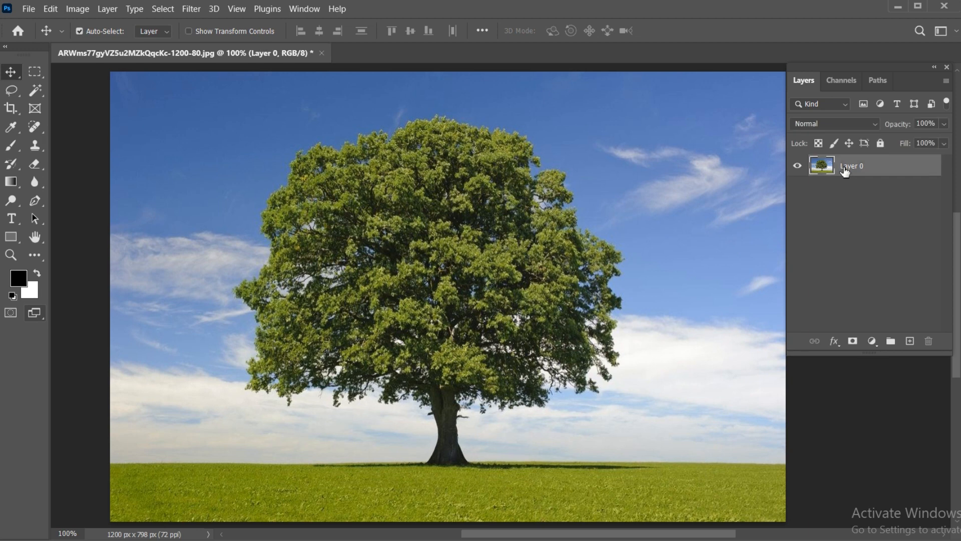
- Duplicate the Blue channel from the Channels panel to create Blue copy
click(841, 80)
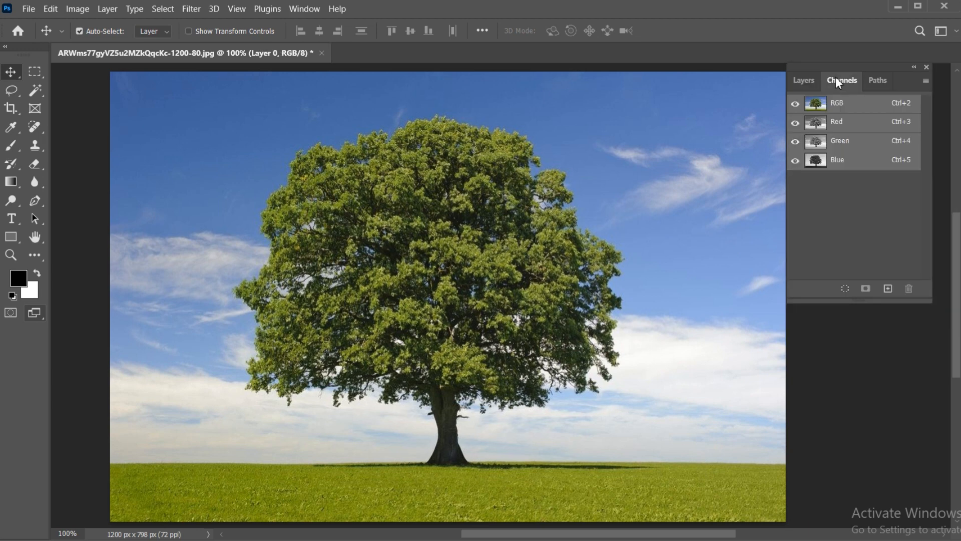
click(838, 160)
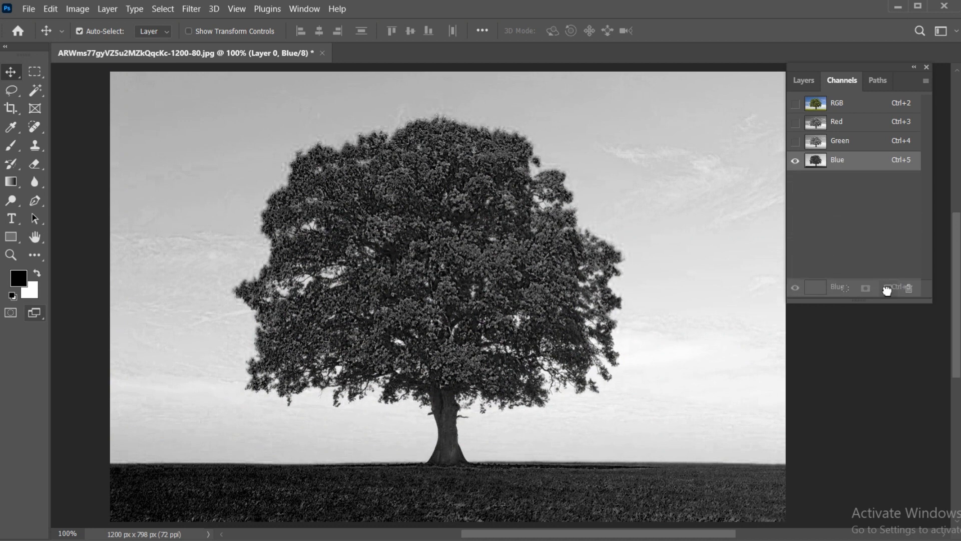
click(887, 289)
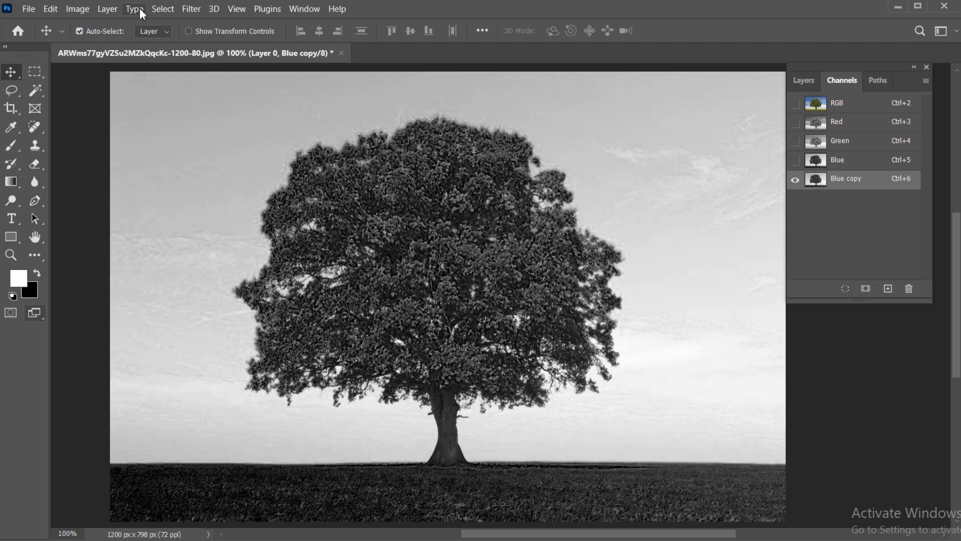
- Apply Levels with input values 116, 1.00, 139 to the Blue copy channel
click(77, 8)
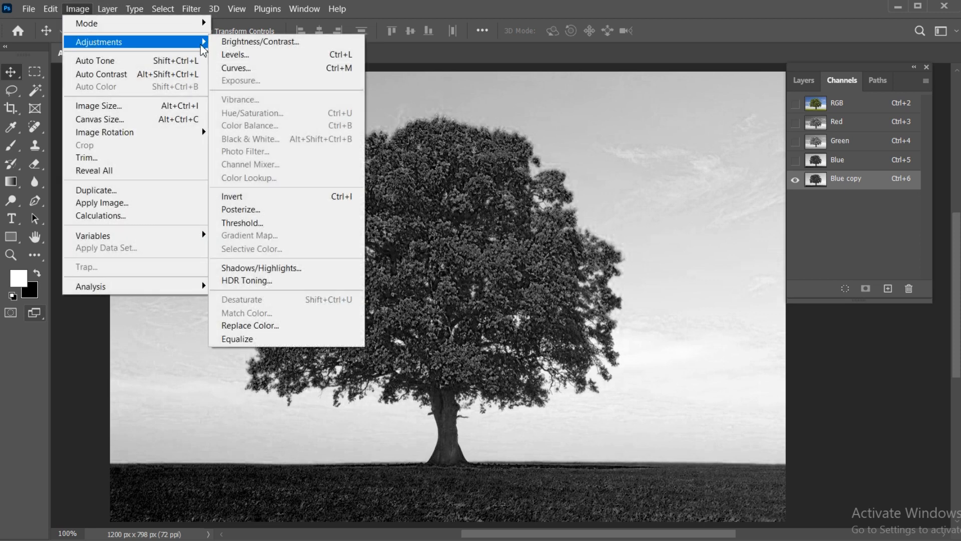
click(232, 55)
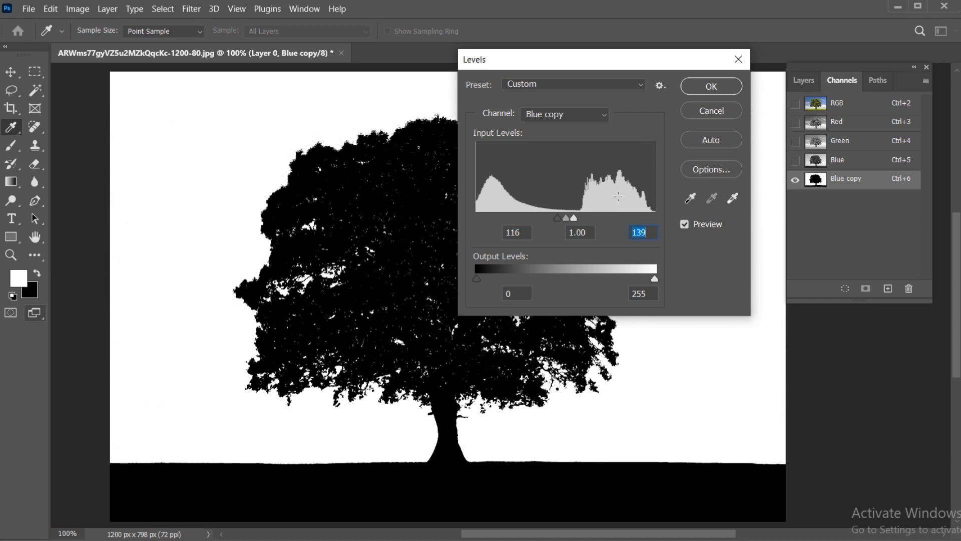
click(709, 86)
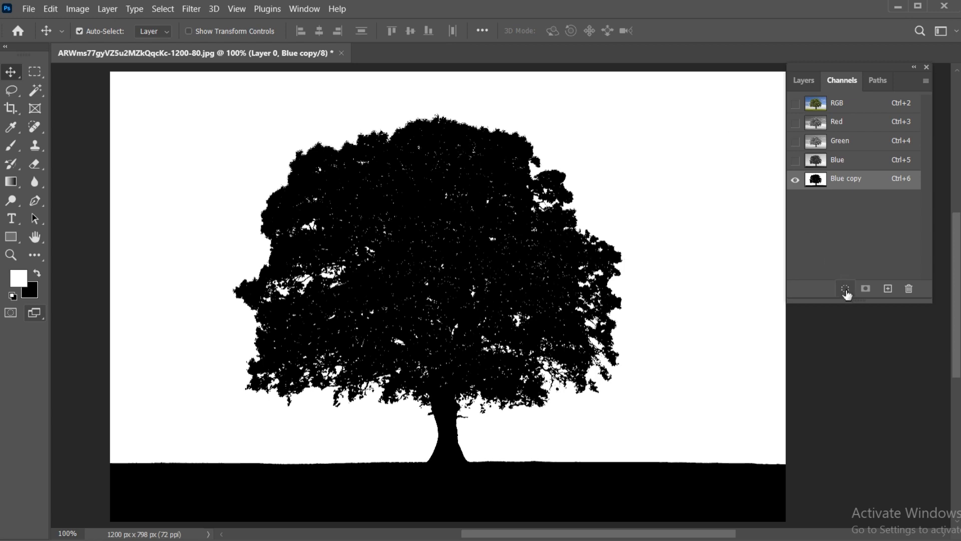
- Load Blue copy as a selection, delete that channel, and return to Layers
click(844, 288)
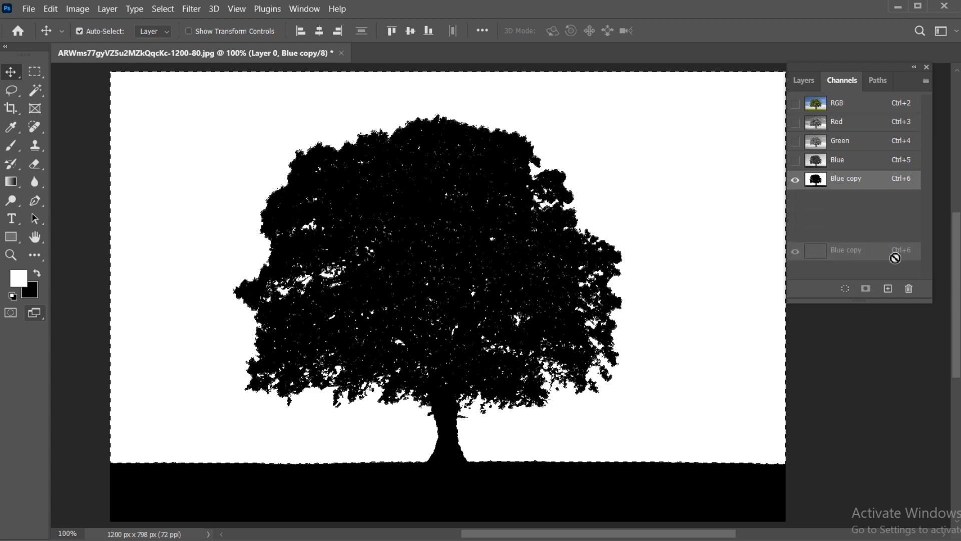
click(909, 288)
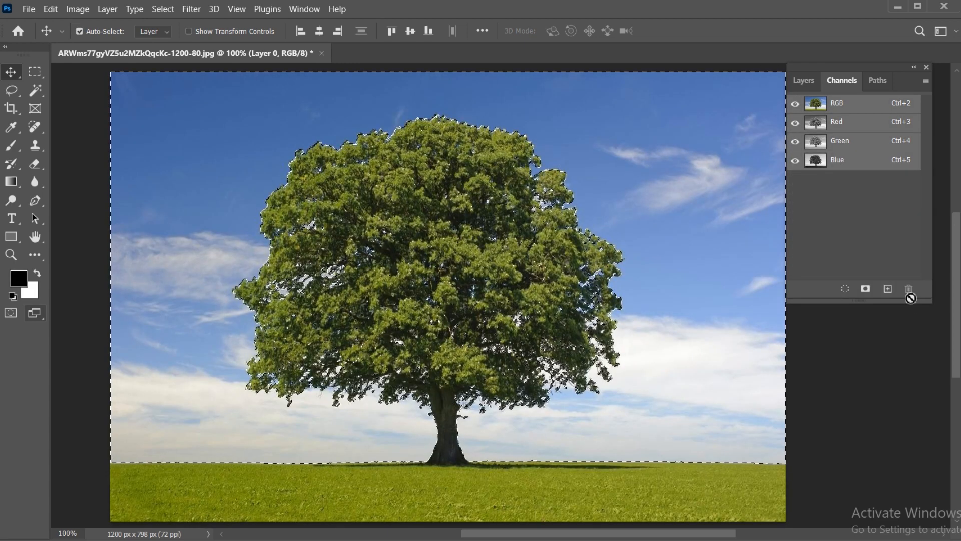
click(803, 80)
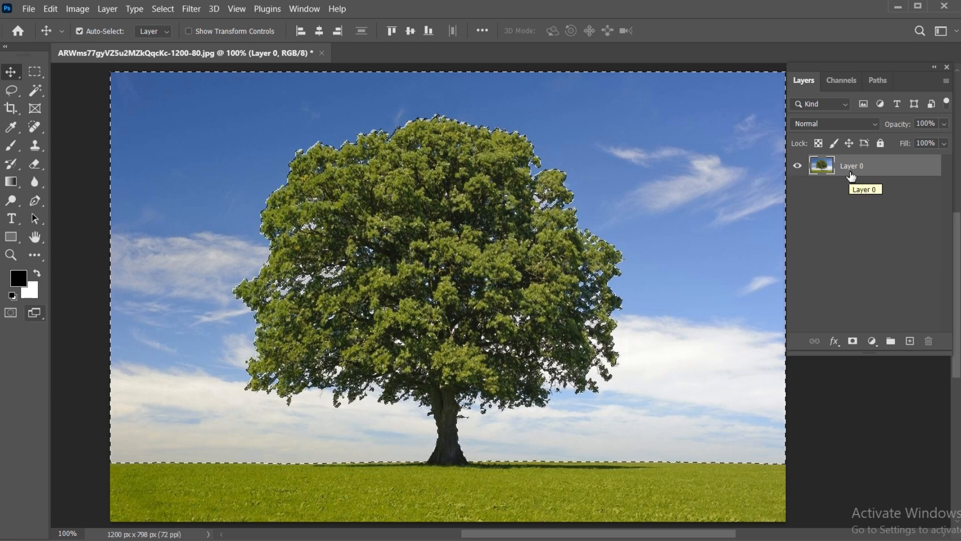
- Invert the selection and add it as a layer mask on Layer 0
click(162, 9)
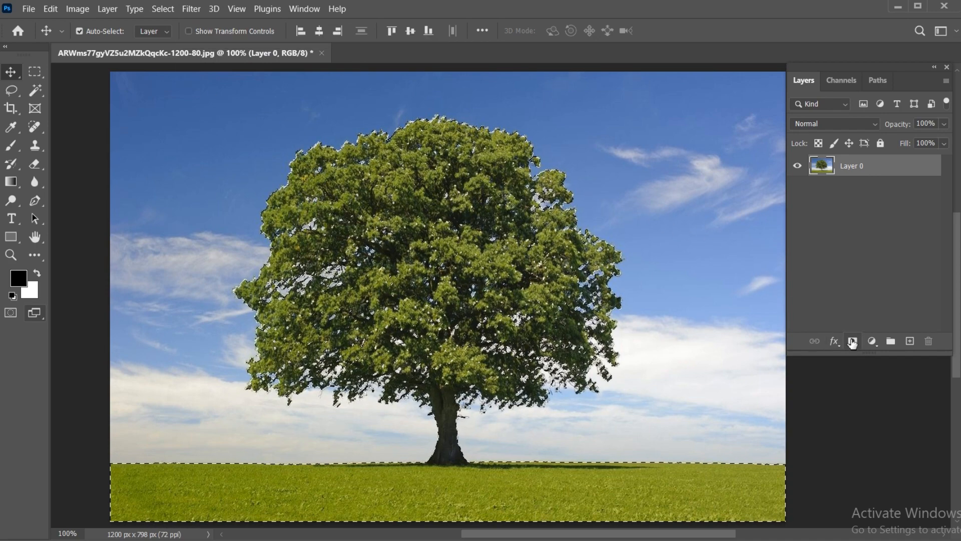
click(851, 341)
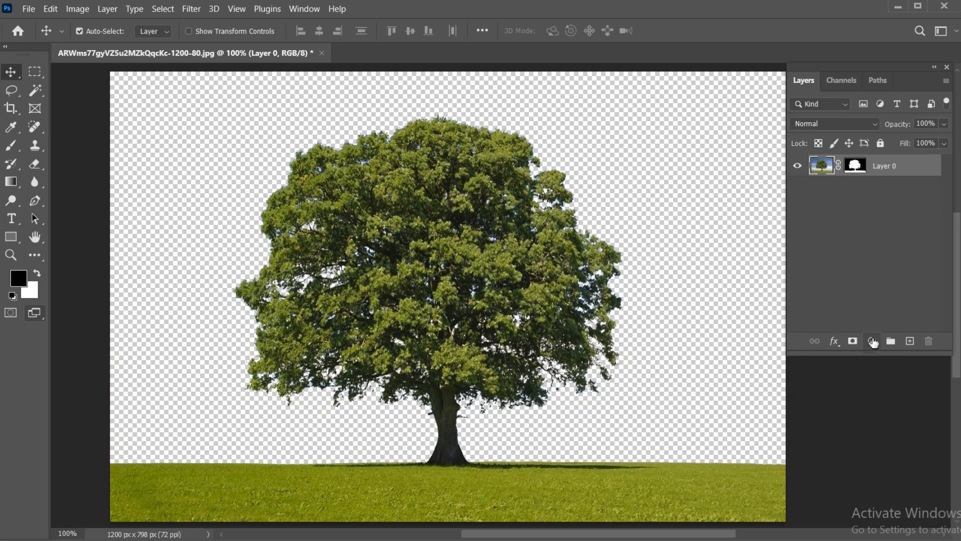
- Add a green Solid Color fill layer as Color Fill 1
click(870, 341)
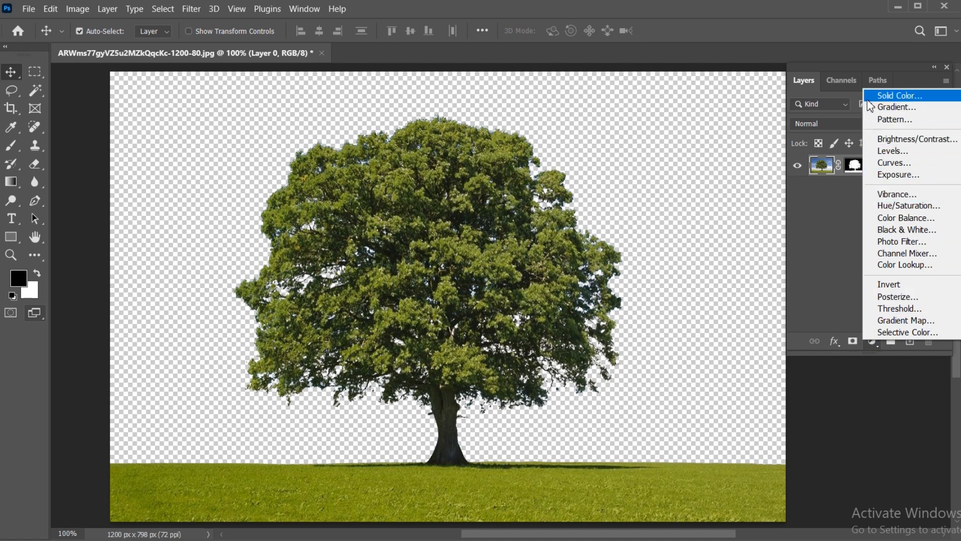
click(898, 96)
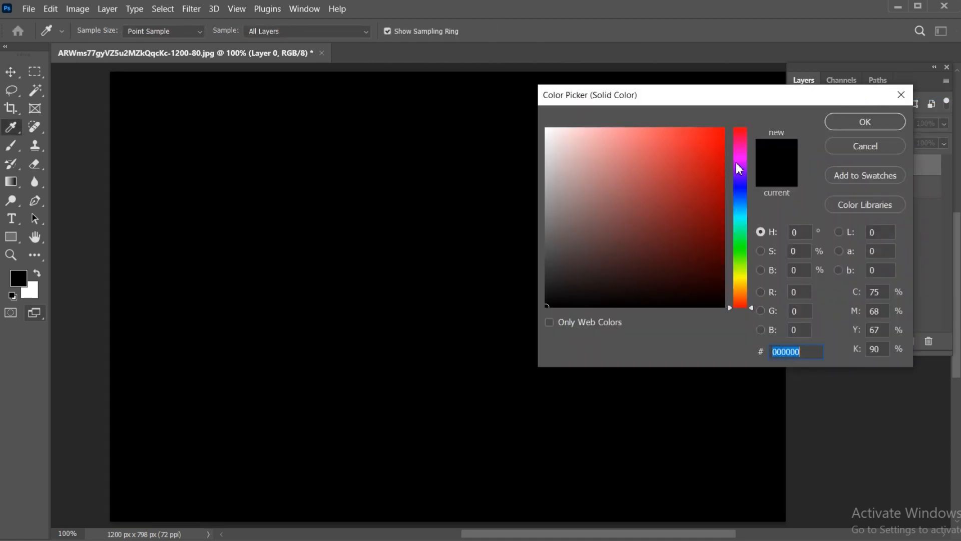
click(739, 186)
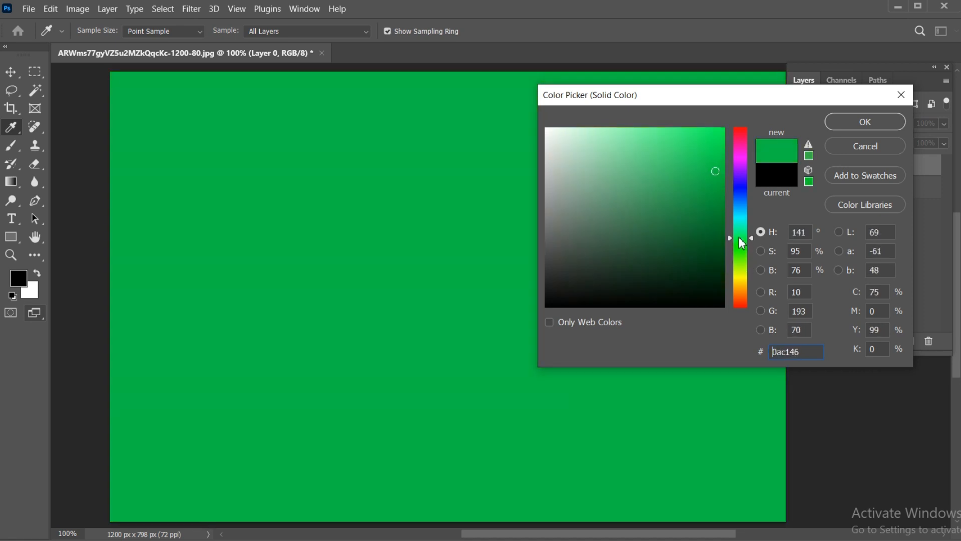
click(863, 121)
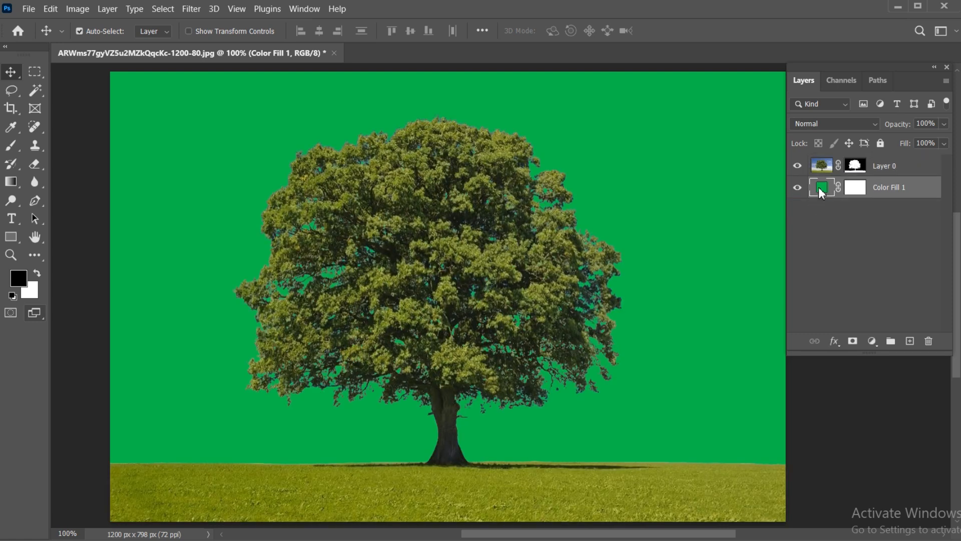
- Change the Color Fill 1 colour to teal (0ac182)
double_click(821, 187)
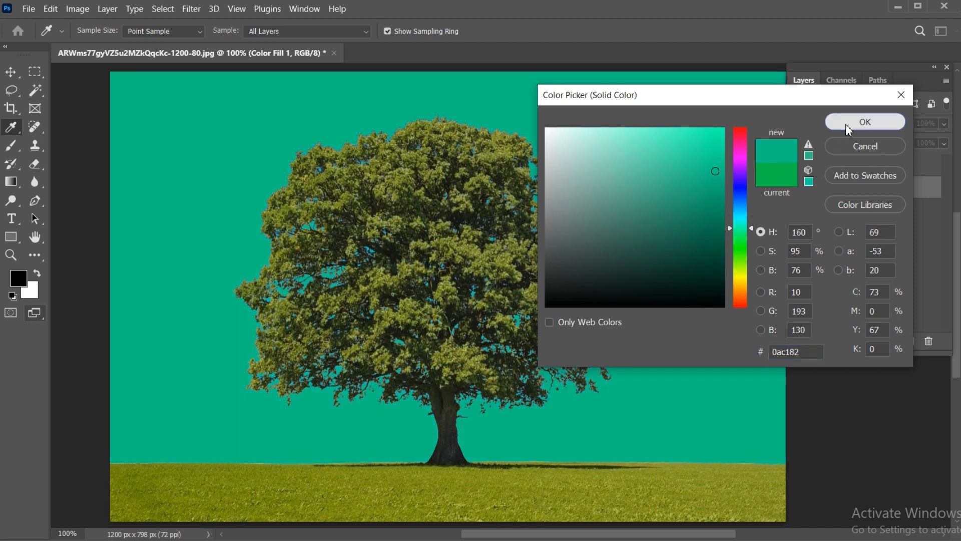
click(864, 121)
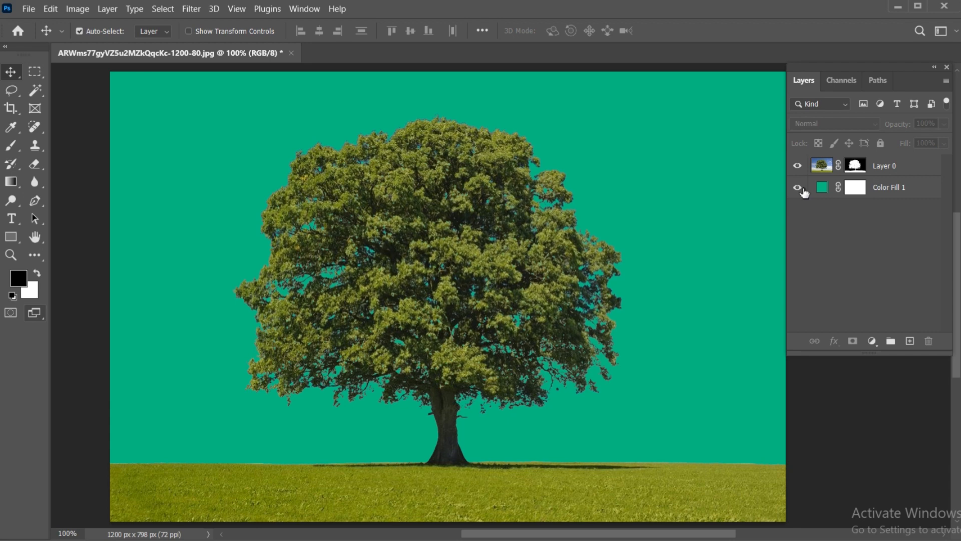